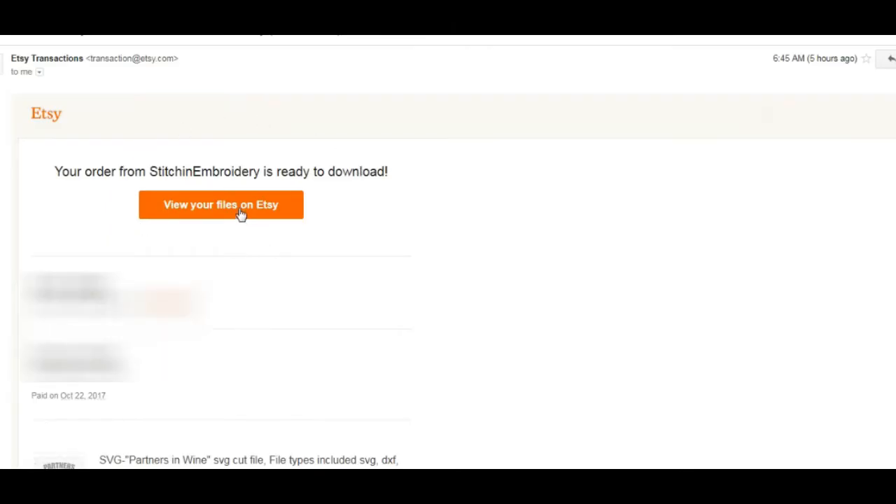
Step: From the Etsy order email, download the PartnersinWine.zip bundle and open it
click(220, 204)
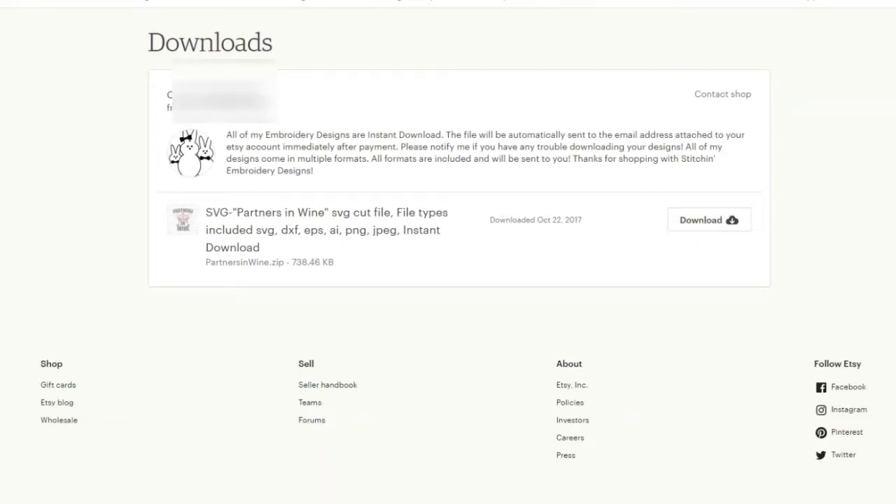
click(709, 219)
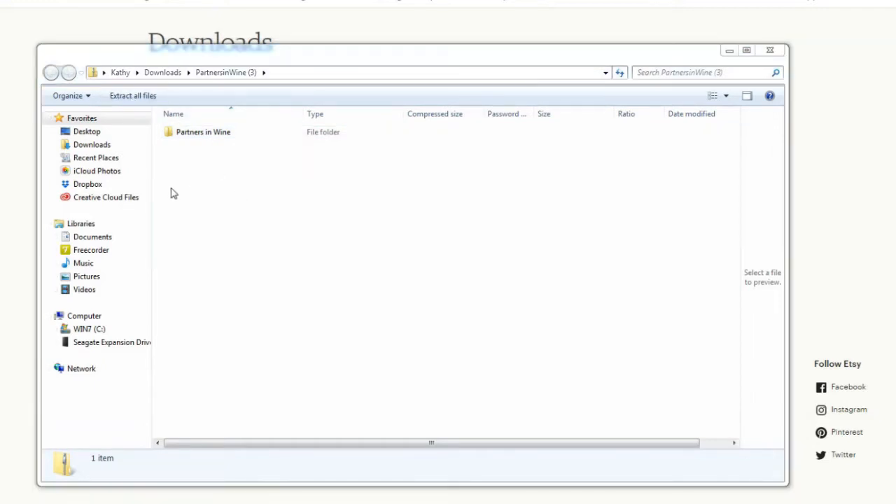
Step: Extract the zip to the default Downloads\PartnersinWine (3) destination and open the result
click(132, 95)
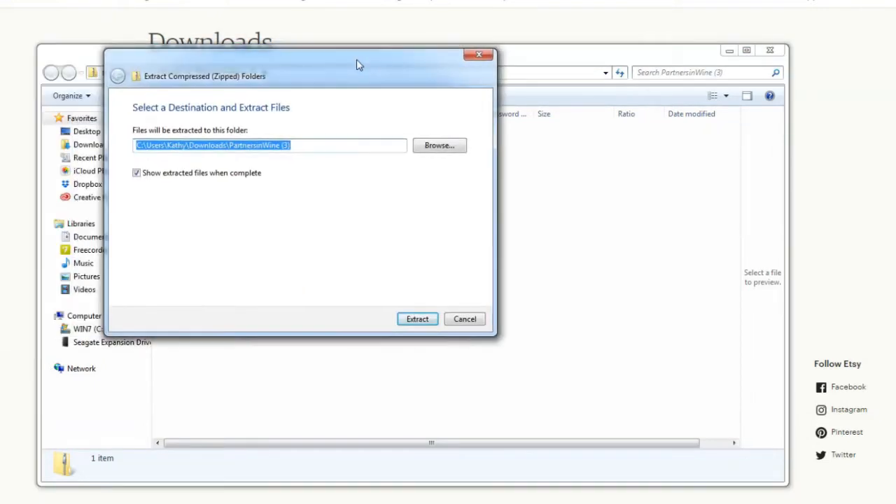
mouse_move(417, 319)
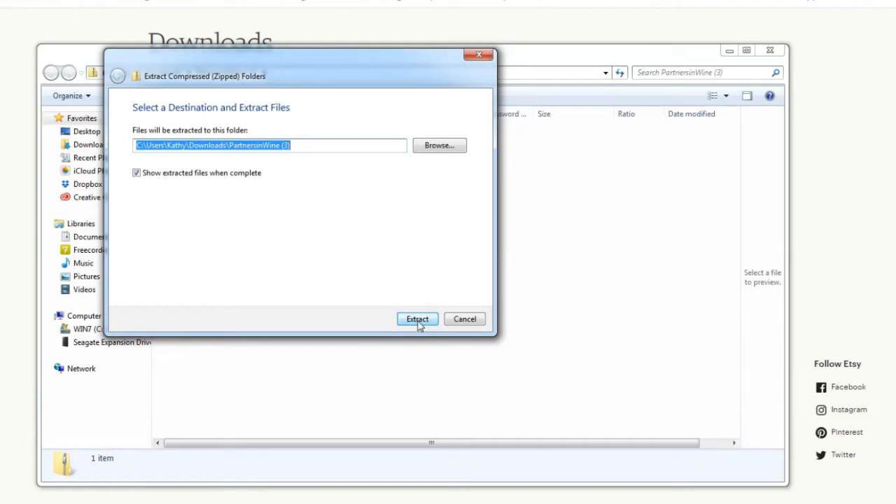
click(417, 319)
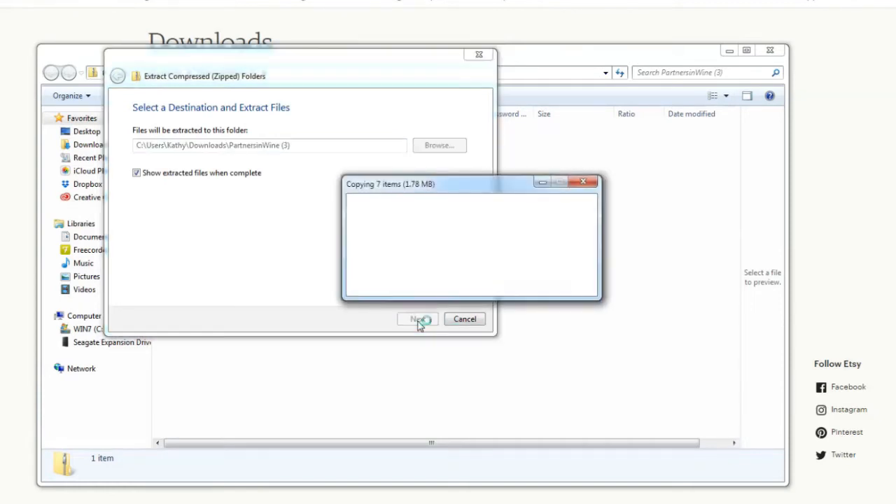
click(417, 319)
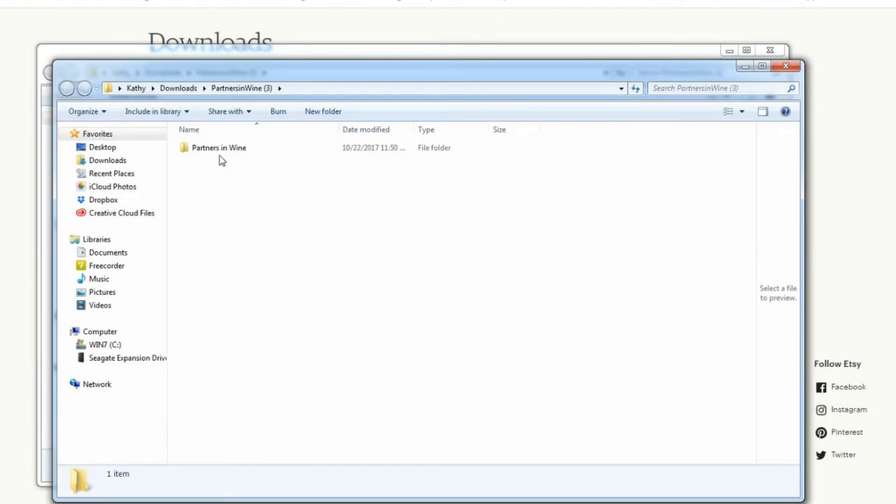
click(219, 147)
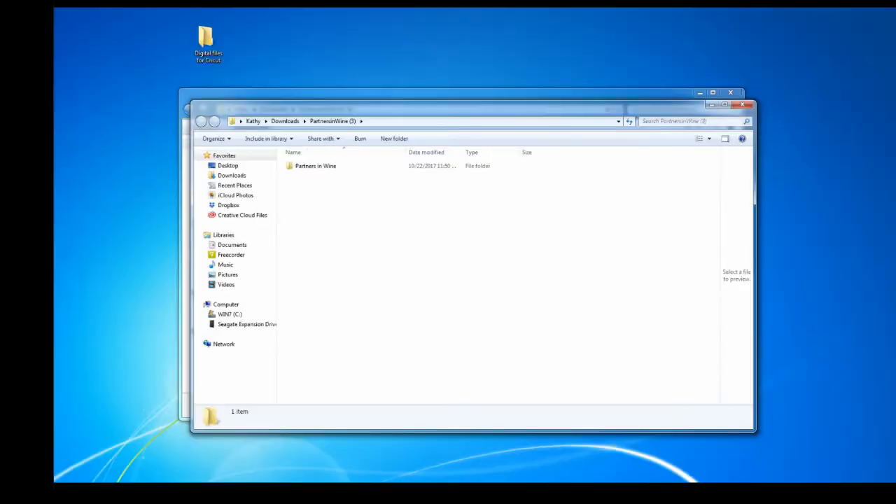
Step: Paste the Partners in Wine folder into the desktop 'Digital files for Cricut' folder and open it
click(207, 42)
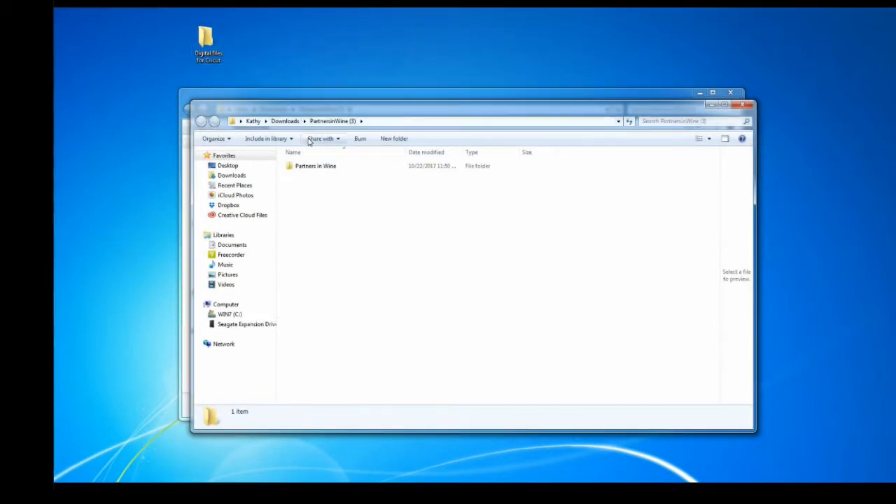
click(315, 166)
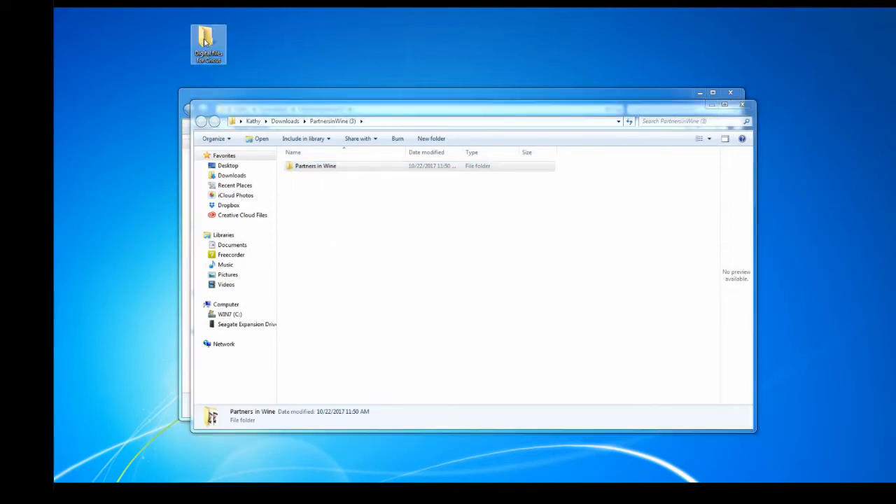
right_click(207, 43)
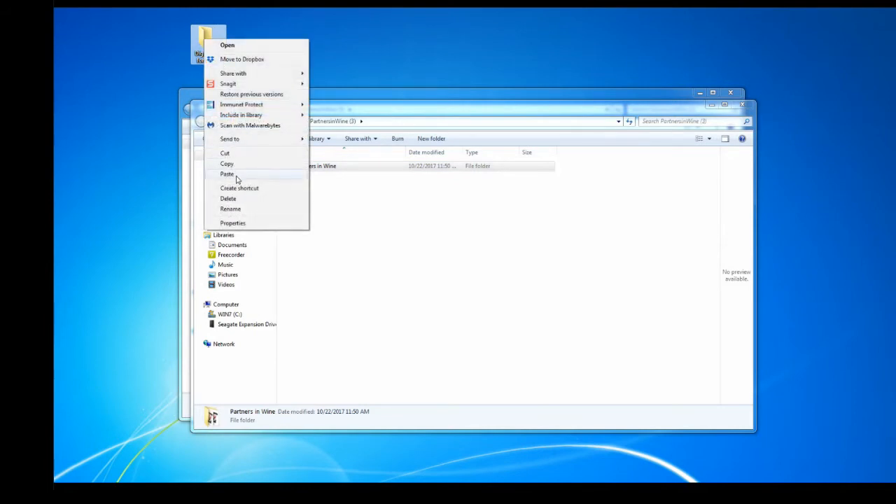
mouse_move(342, 201)
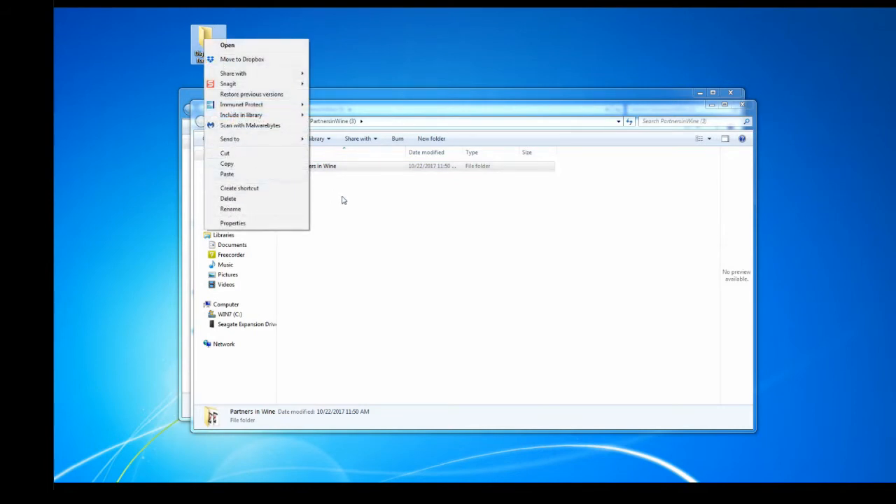
click(342, 200)
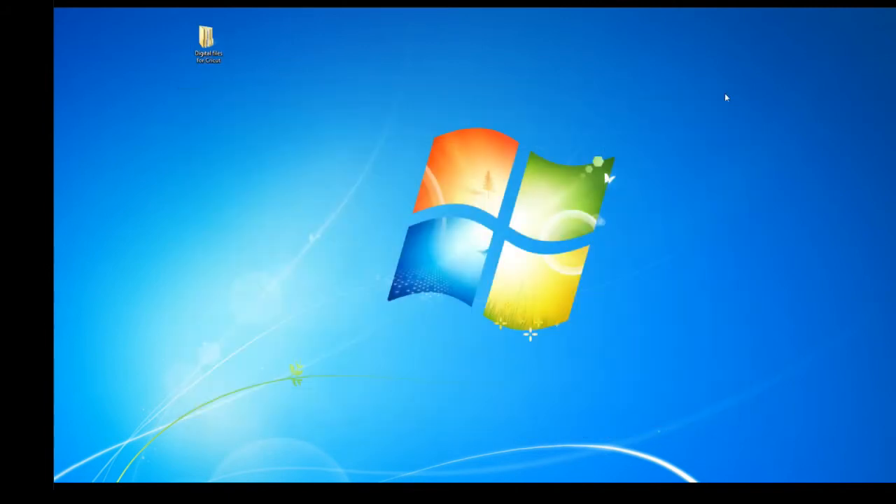
double_click(205, 37)
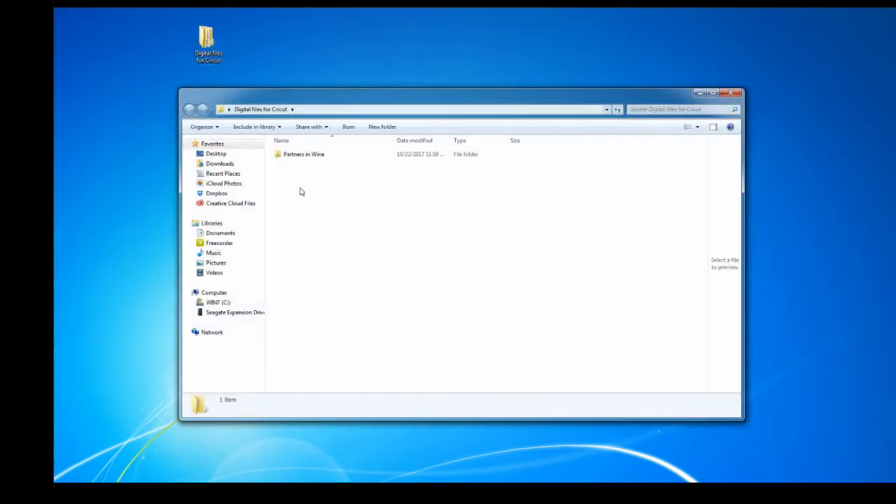
double_click(302, 154)
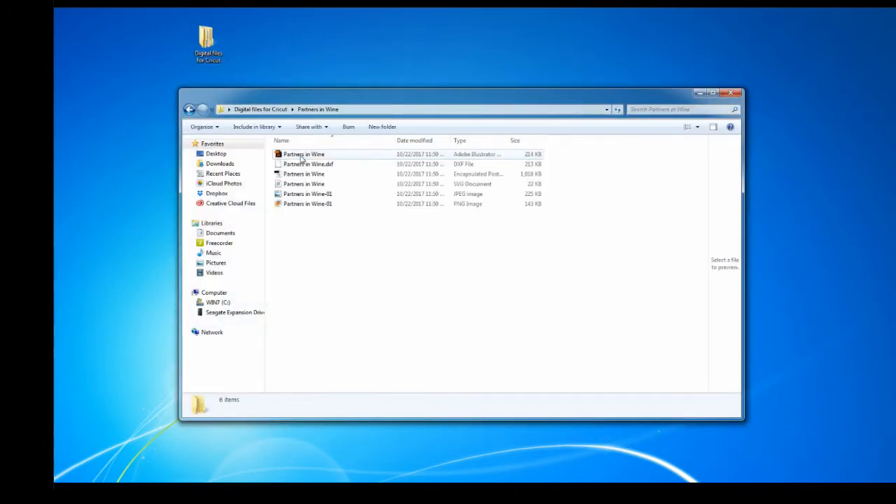
mouse_move(323, 204)
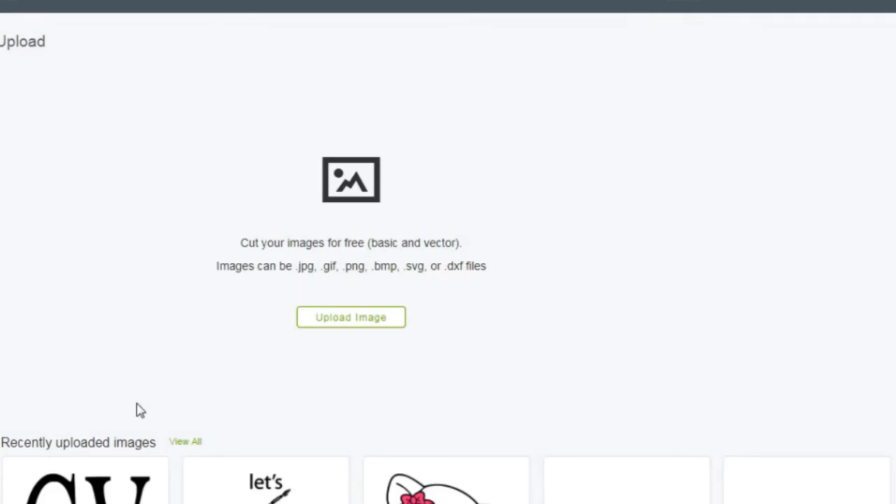
mouse_move(359, 317)
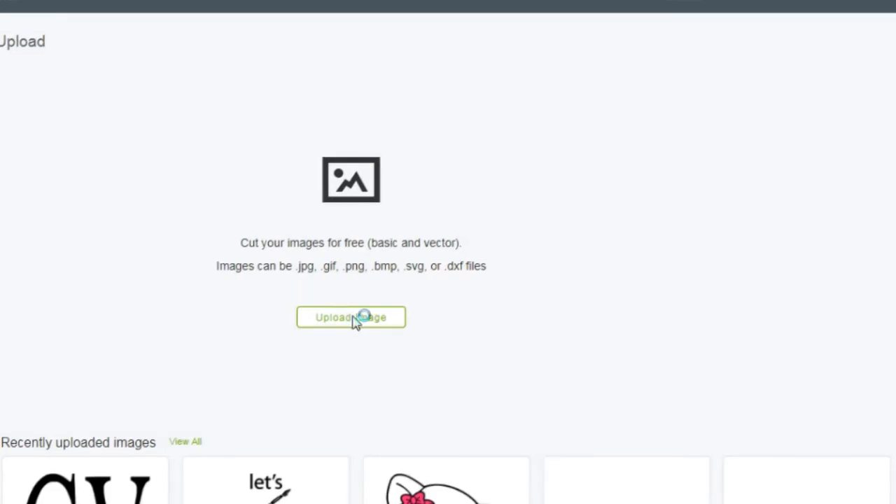
Step: Upload the 'Partners in Wine-01' PNG file as a new image
click(351, 317)
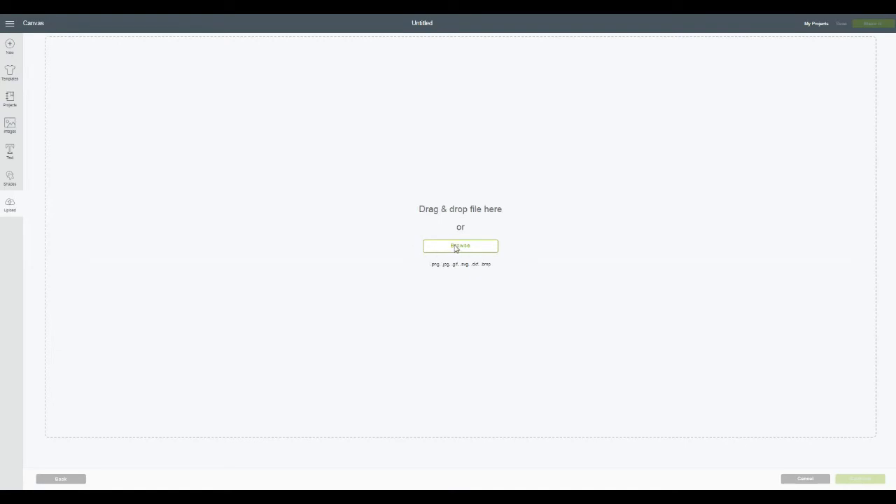
click(460, 245)
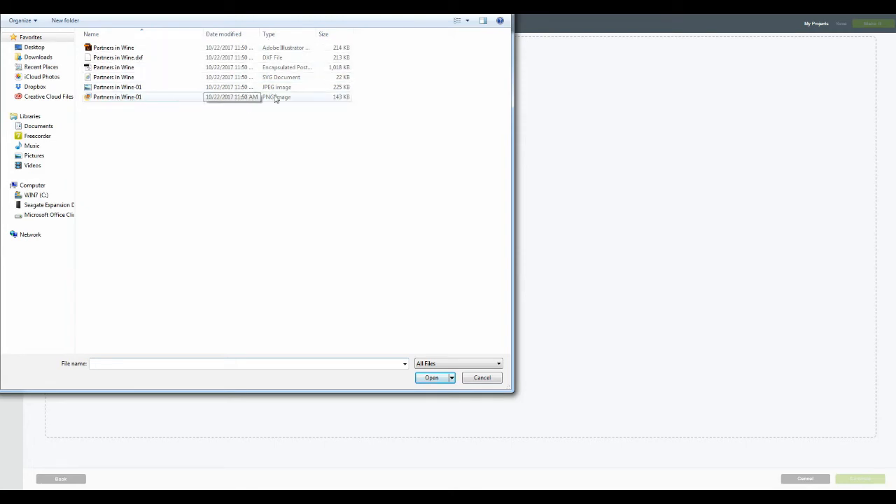
click(117, 97)
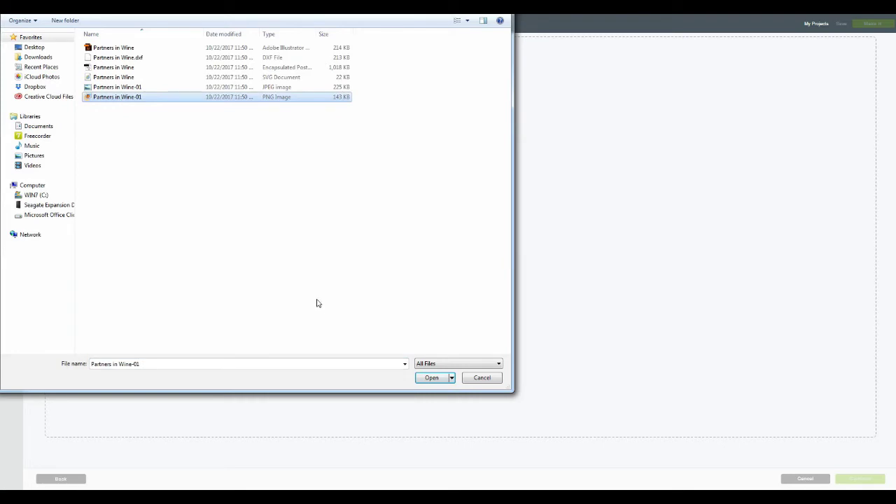
click(430, 377)
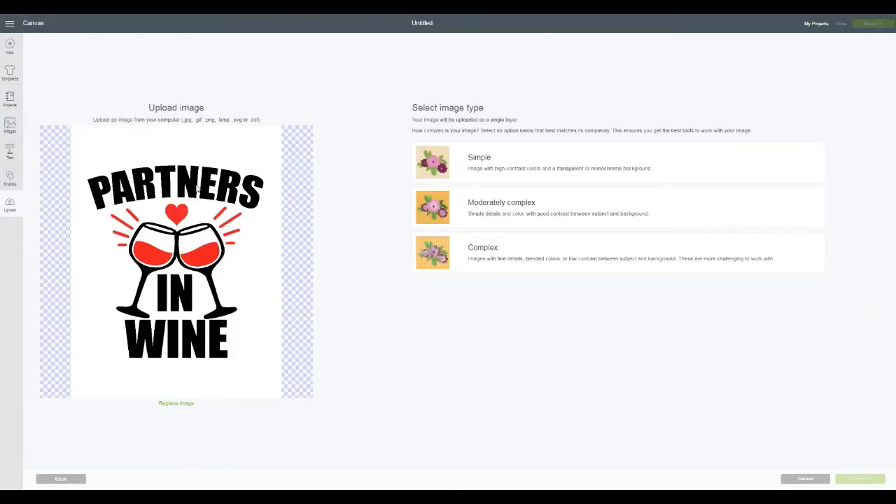
mouse_move(495, 155)
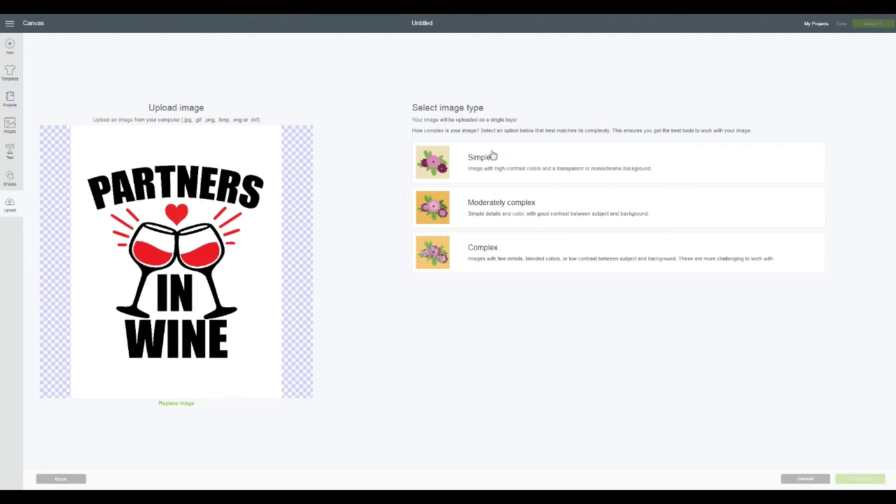
mouse_move(497, 161)
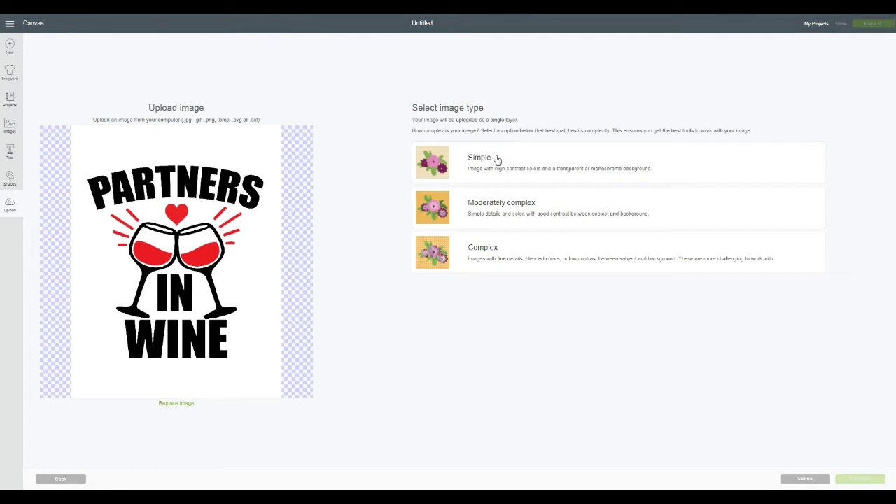
Step: Mark the uploaded design as a Simple image and continue to cleanup
click(615, 162)
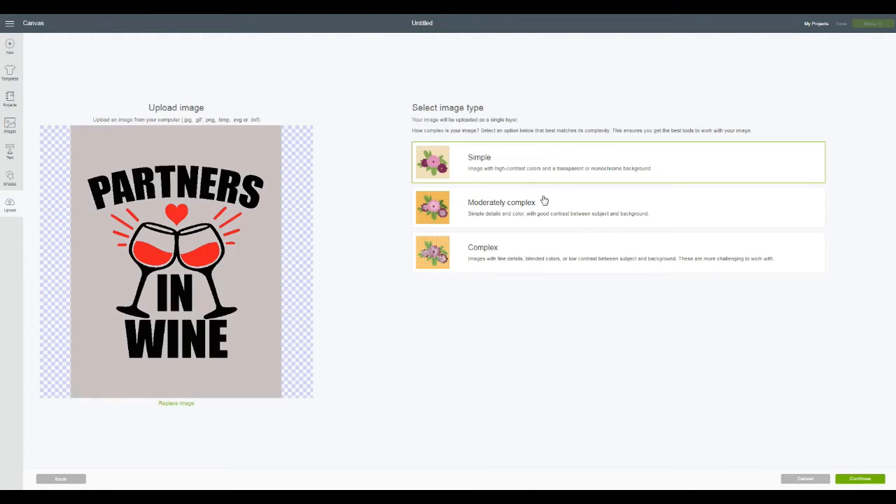
mouse_move(859, 479)
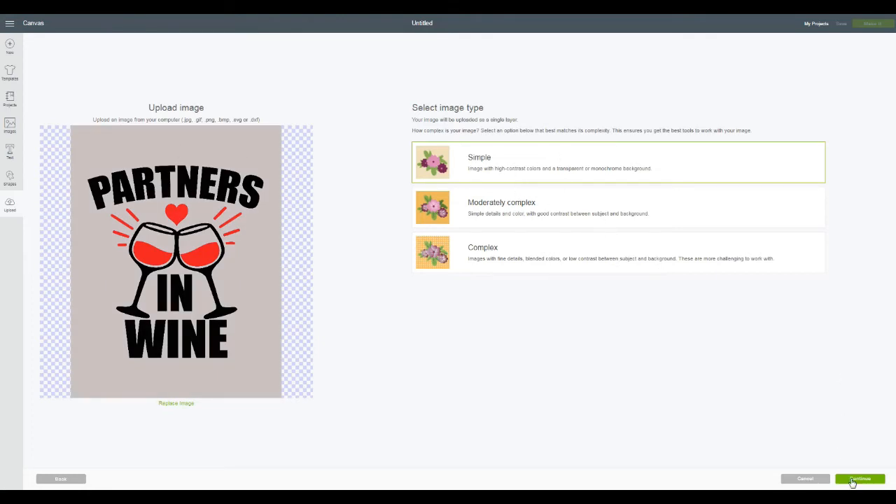
click(860, 479)
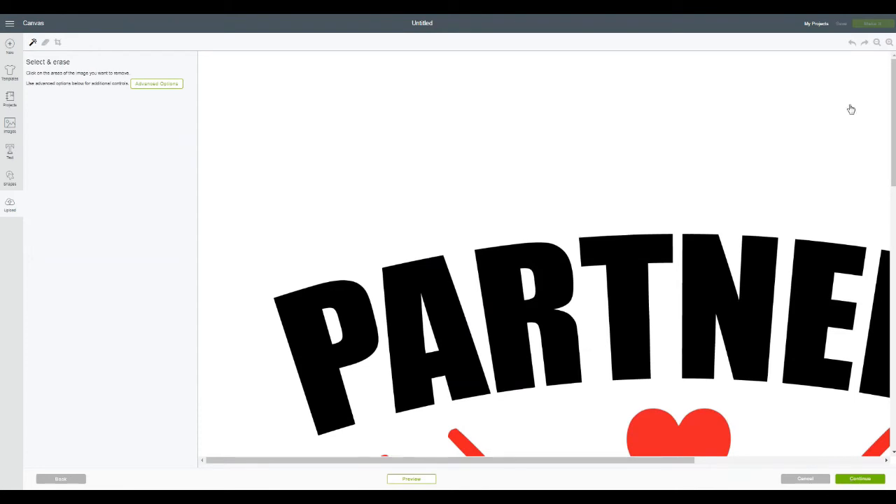
Step: Erase the grey background and the grey inside the wine glasses, then continue to saving
click(876, 43)
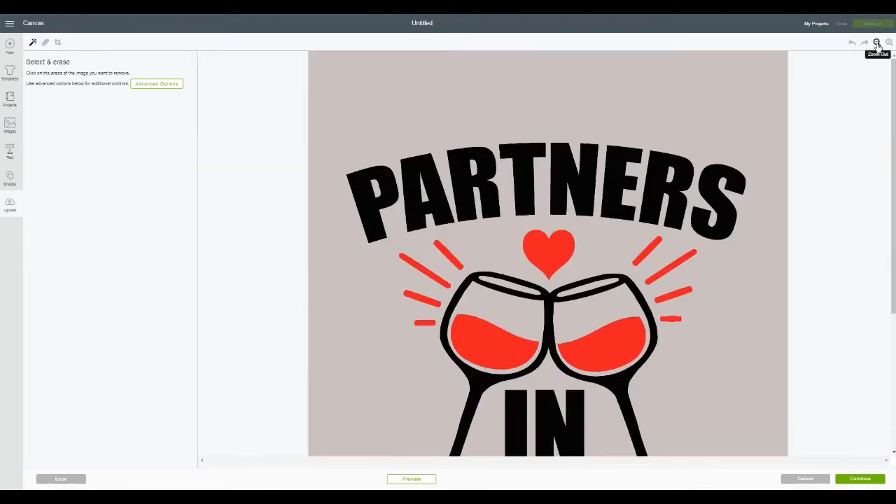
click(876, 45)
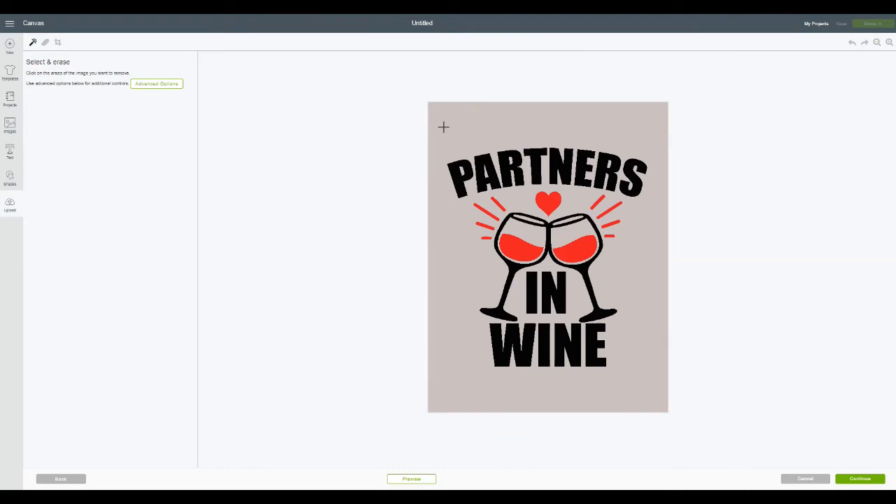
mouse_move(37, 40)
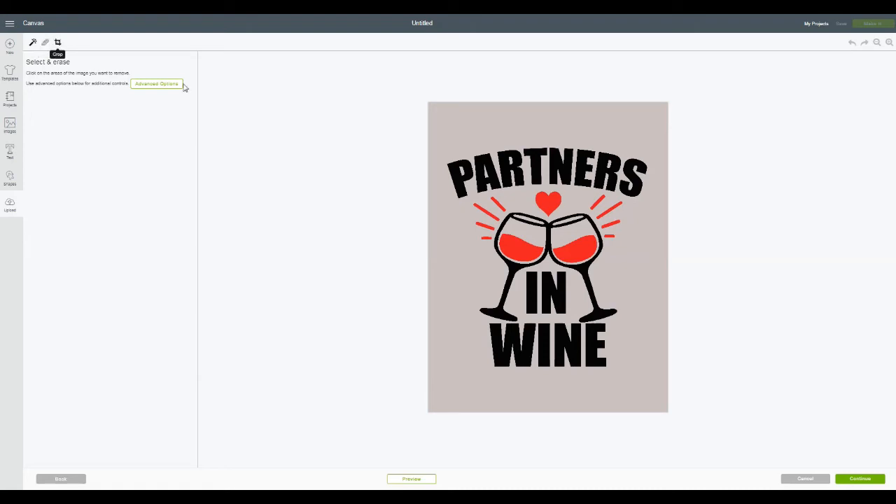
mouse_move(9, 46)
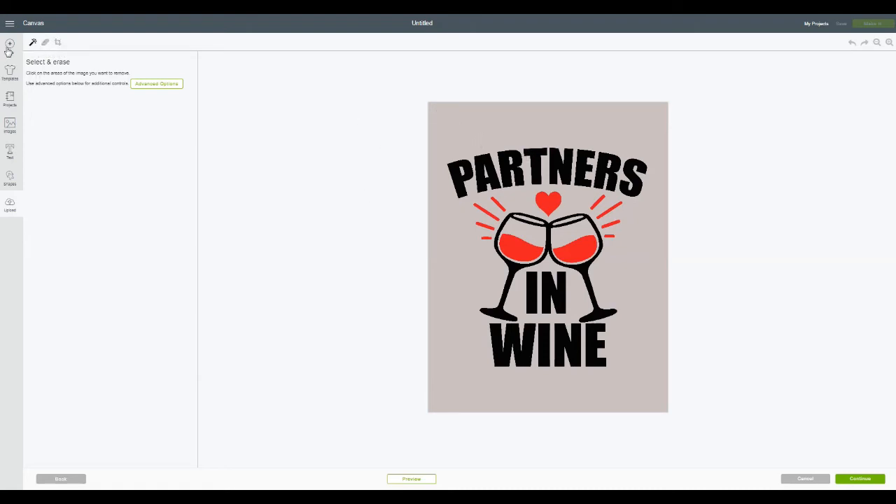
click(462, 165)
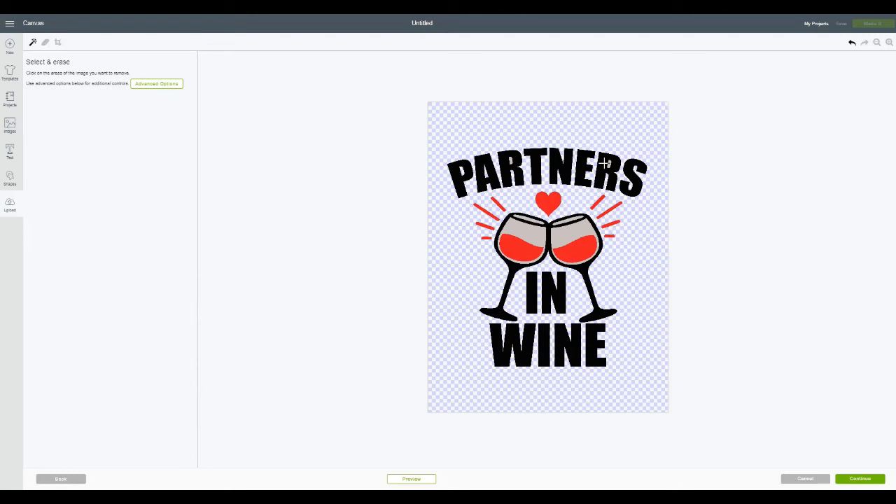
mouse_move(624, 203)
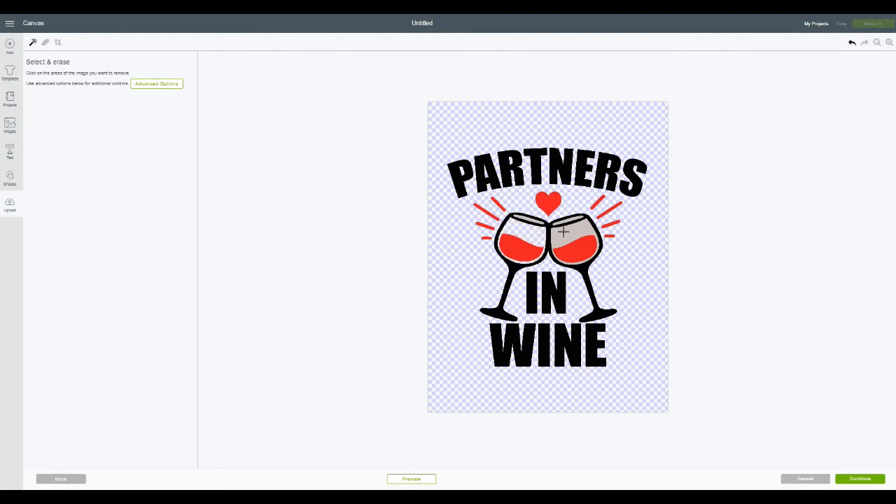
click(566, 230)
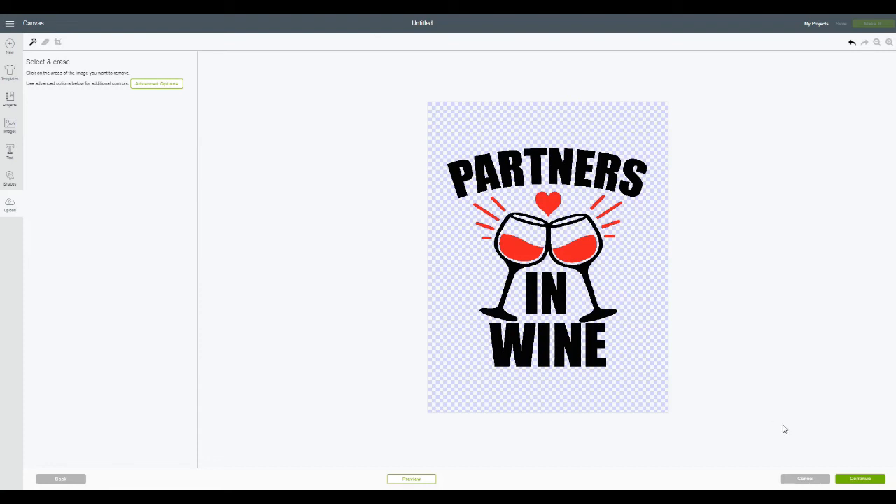
mouse_move(750, 382)
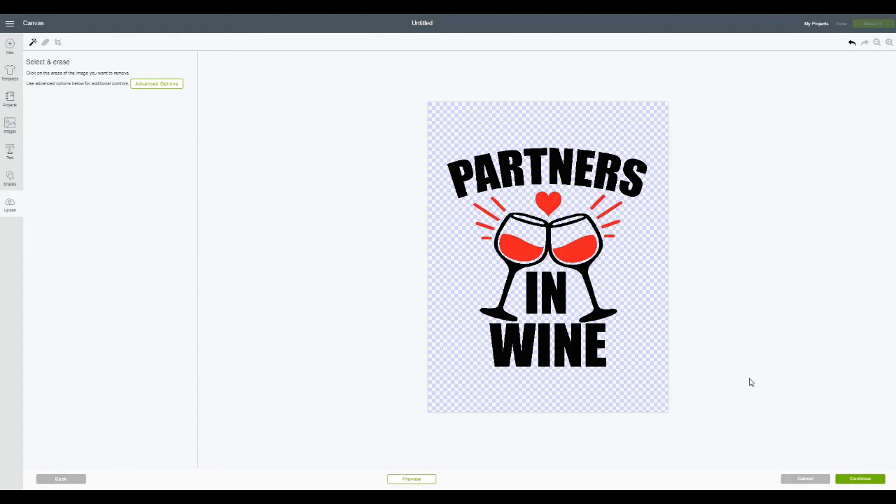
click(860, 478)
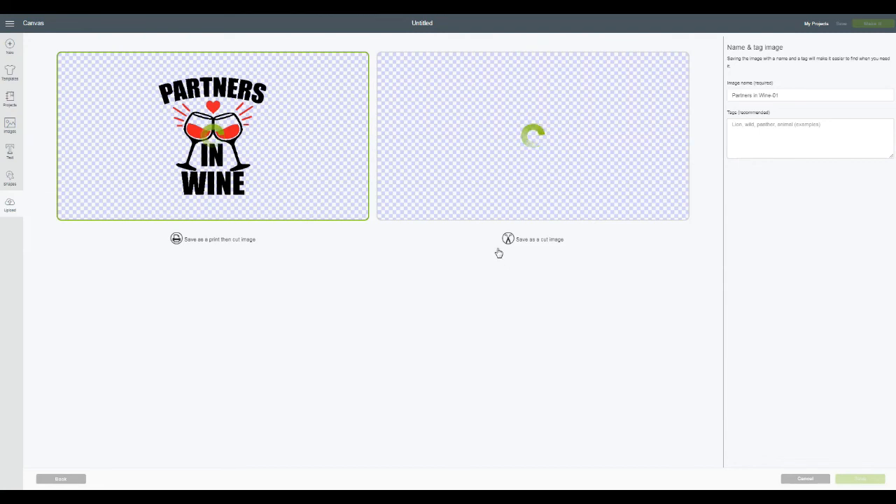
mouse_move(549, 253)
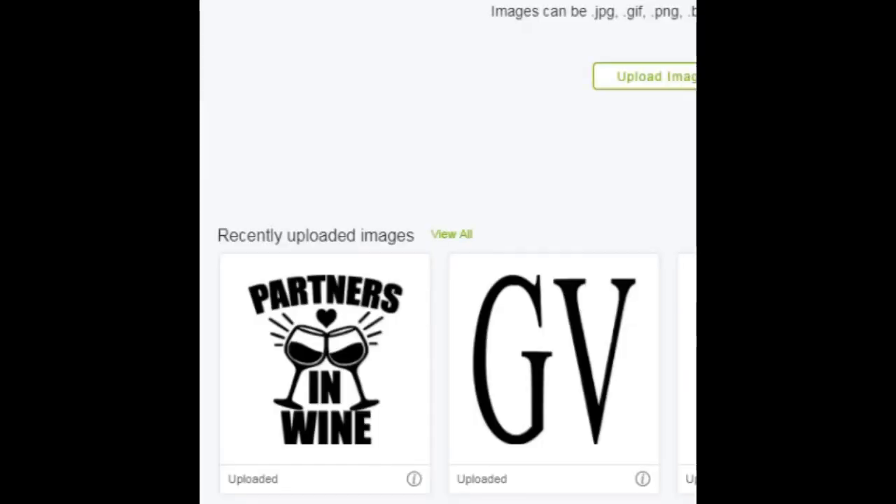
mouse_move(329, 387)
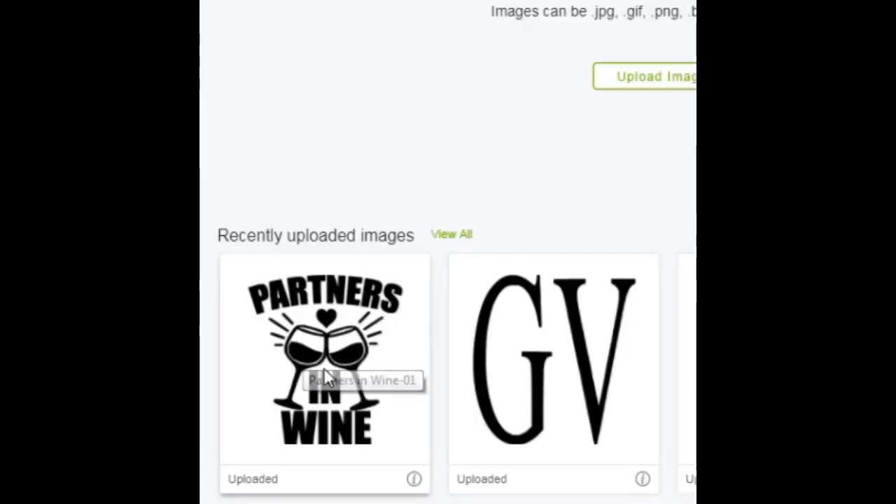
Step: Insert the recently uploaded Partners in Wine-01 image onto the canvas
click(324, 368)
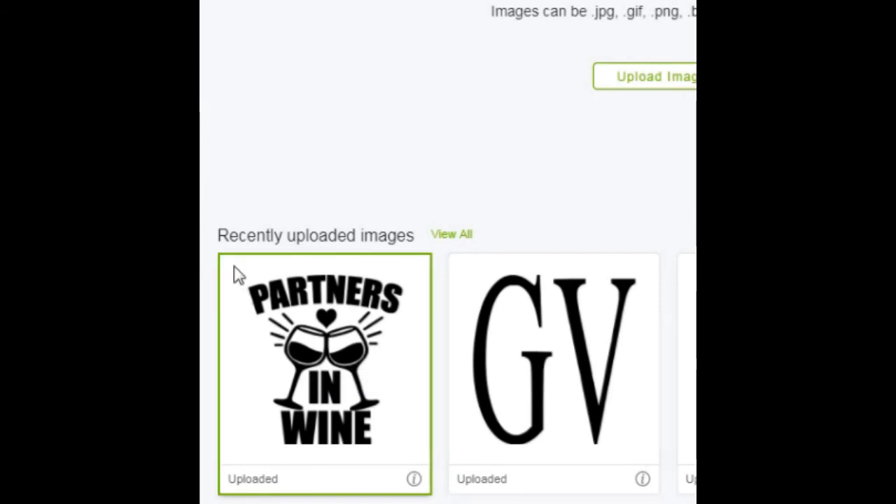
scroll(down, 3)
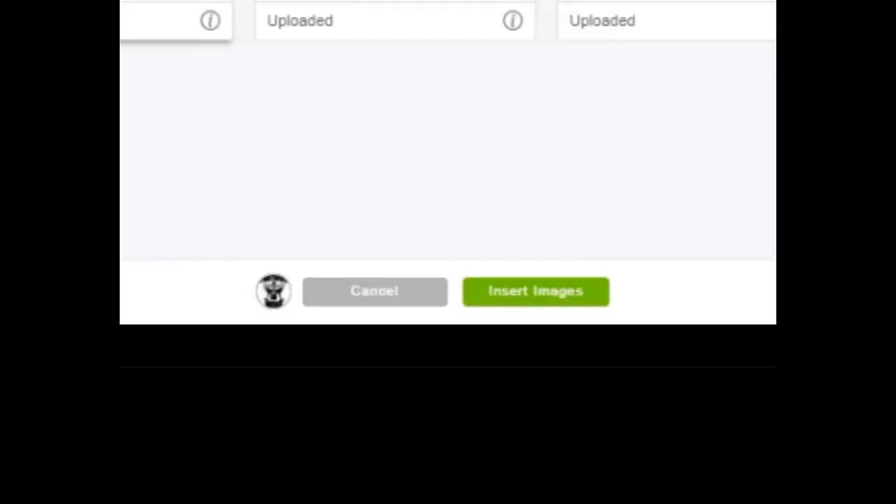
click(534, 291)
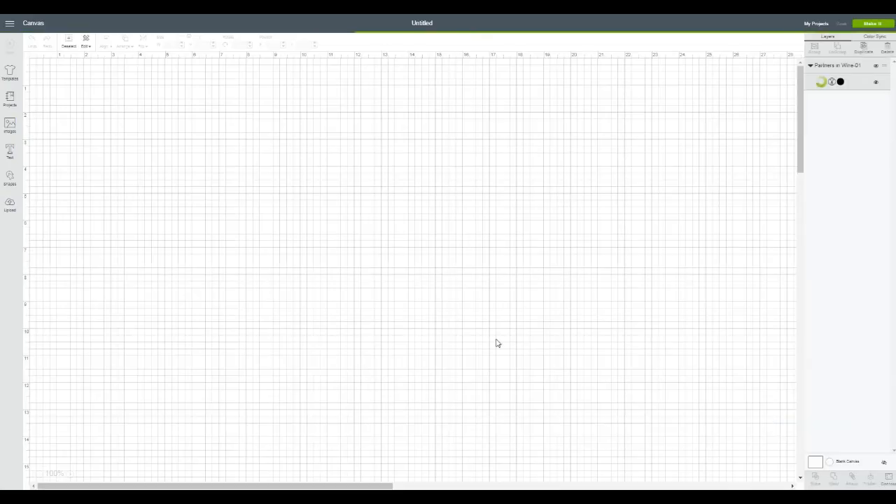